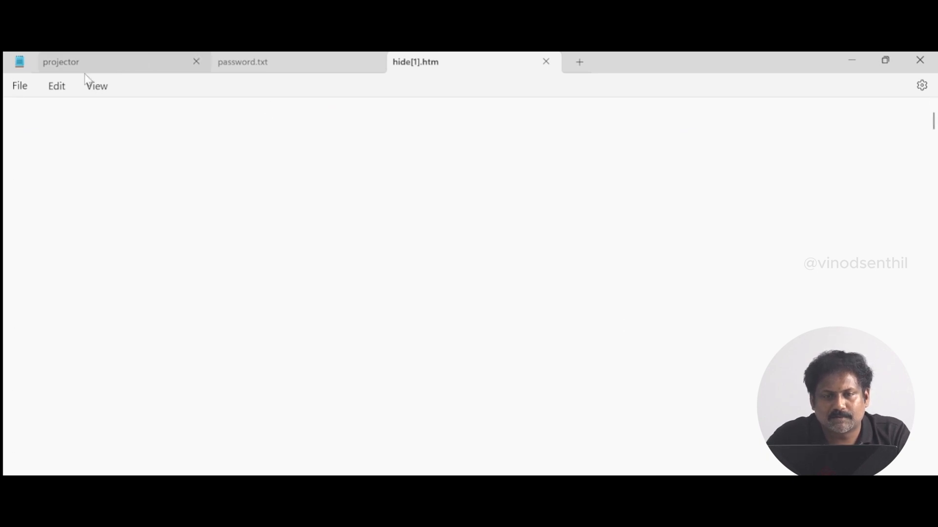
Step: Turn off Word wrap in Notepad to reveal the password script in hide[1].htm
click(96, 85)
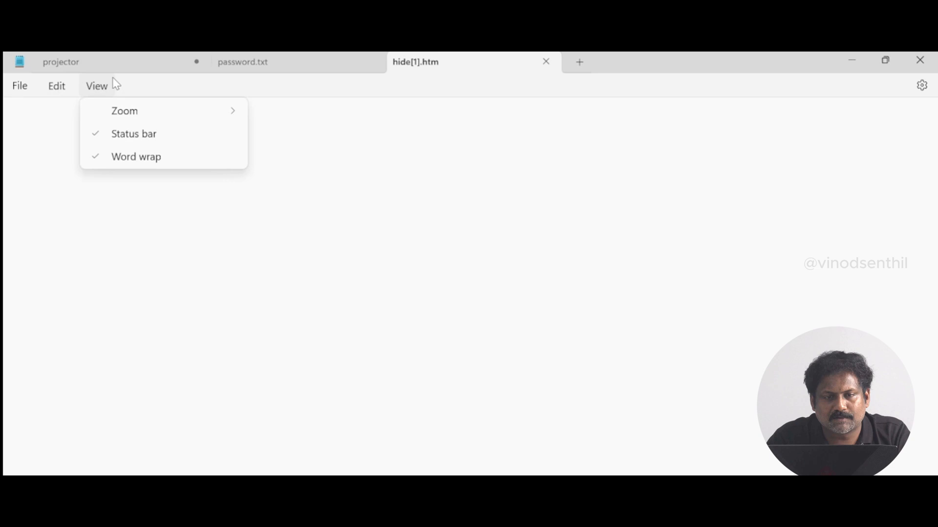
click(576, 365)
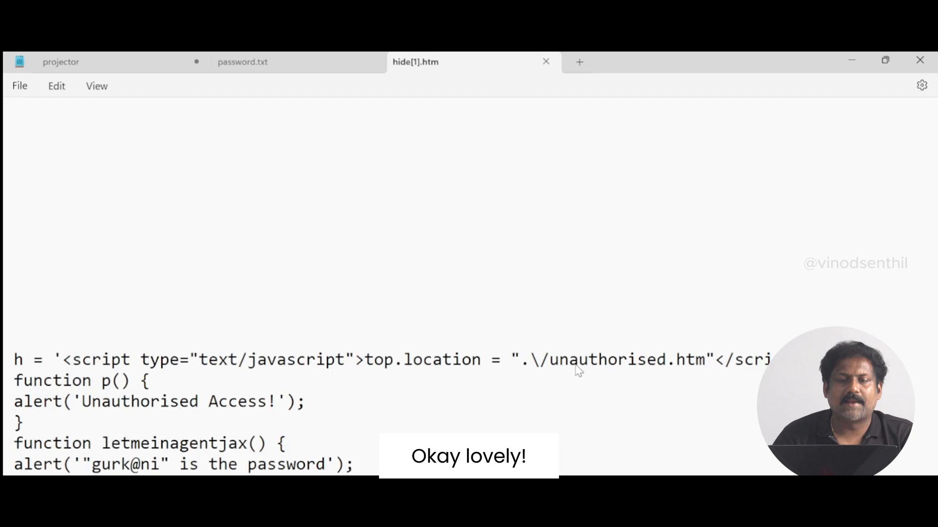
drag(14, 402, 293, 466)
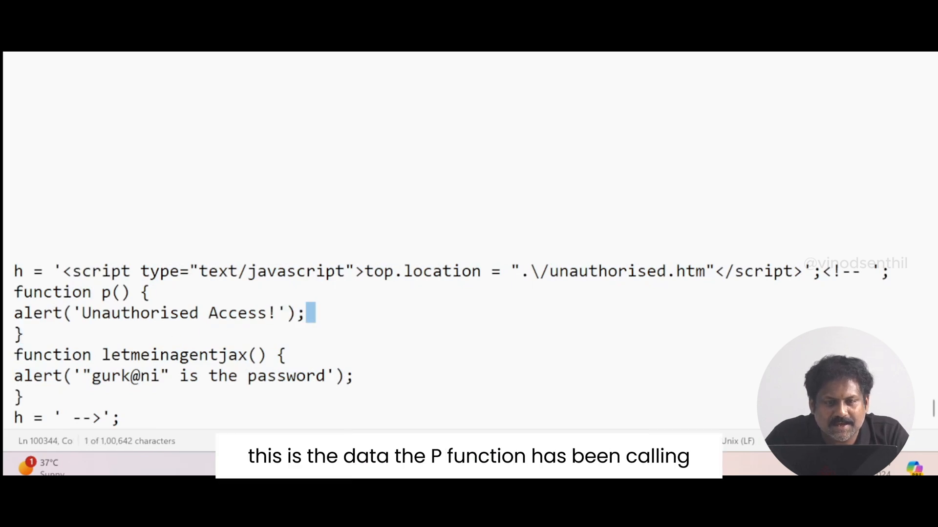
double_click(118, 292)
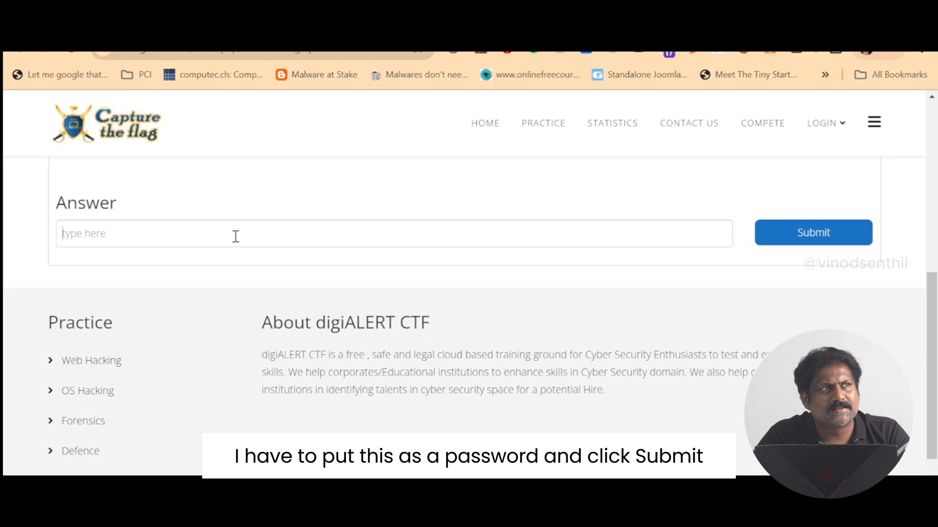
Step: Submit gurk@ni as the answer and note 'notepad to view data'
text(gurk@ni)
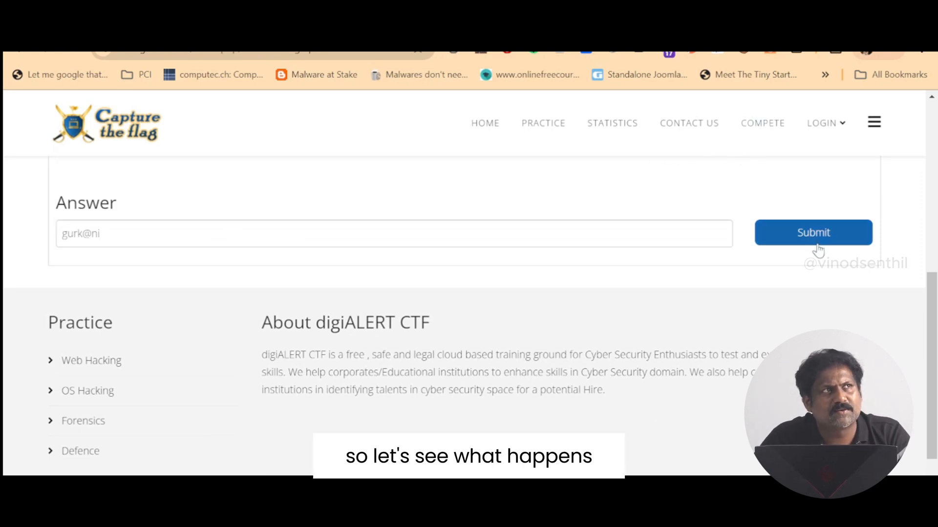
click(812, 232)
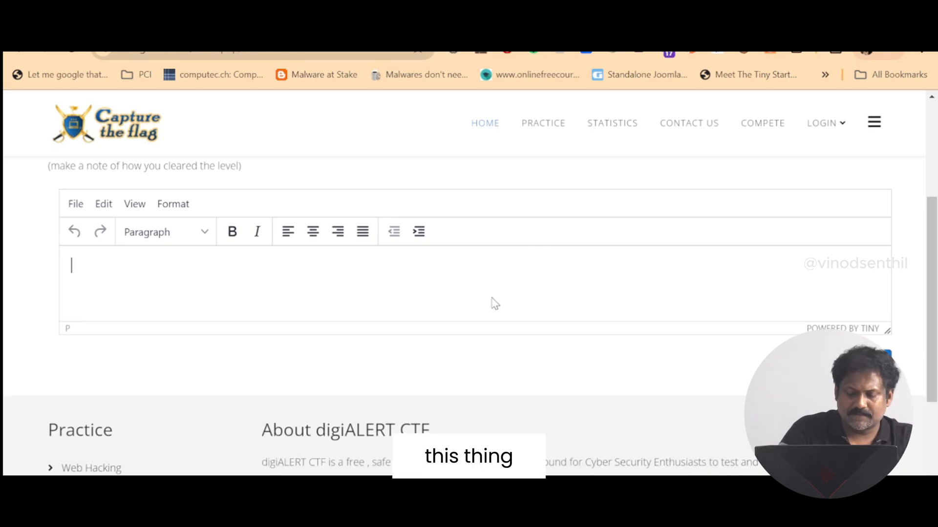
text(notepad)
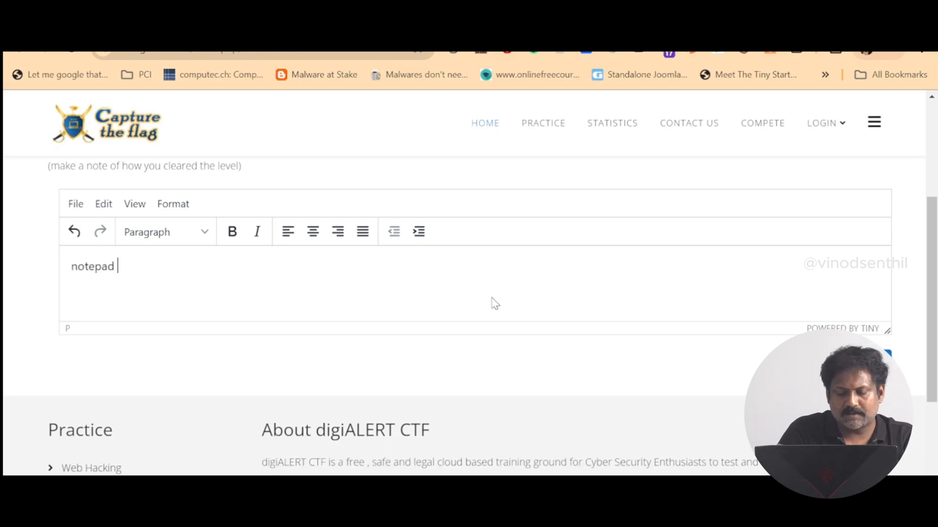
text(to view data)
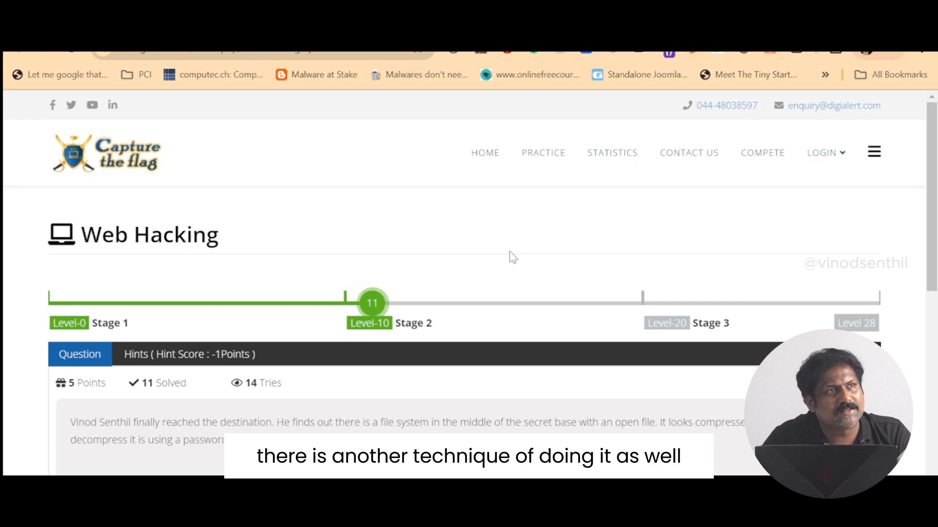
right_click(508, 258)
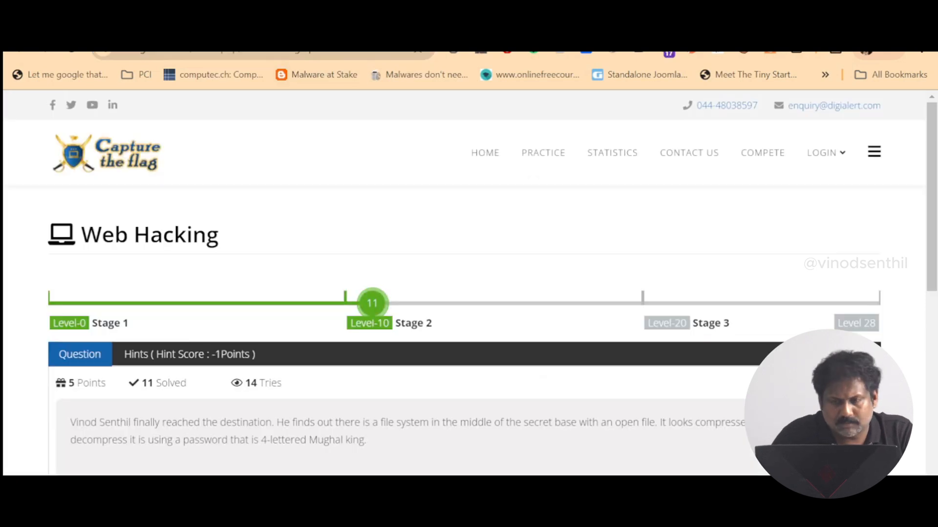
key(ctrl+h)
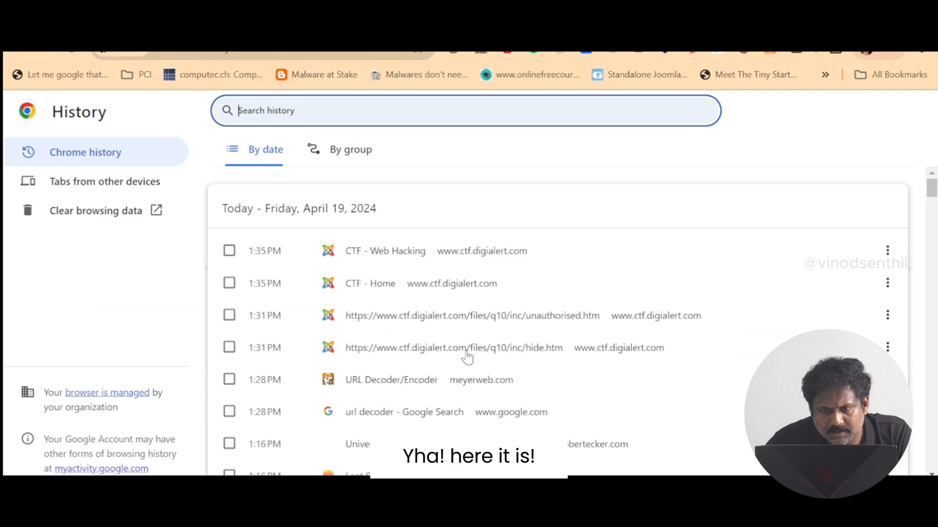
Step: Copy the link address of the hide.htm entry from Chrome's history
right_click(466, 347)
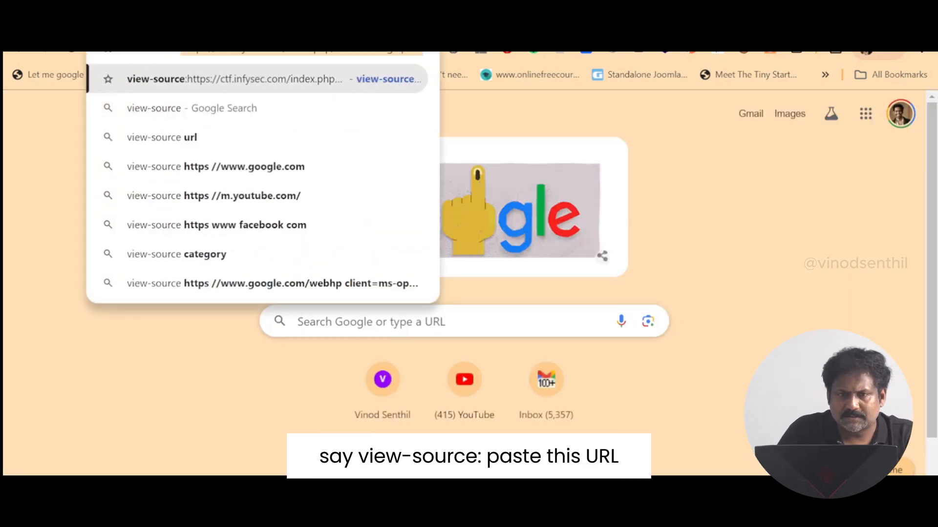
Step: Load view-source of hide.htm and choose Wait on the unresponsive page
text(view-source:https://www.ctf.digialert.com/files/q10/inc/hide.htm)
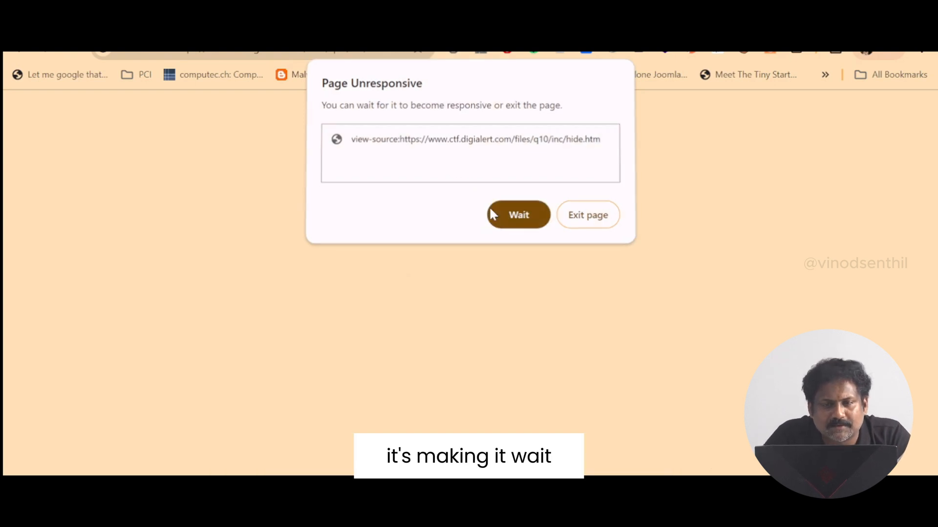
click(517, 214)
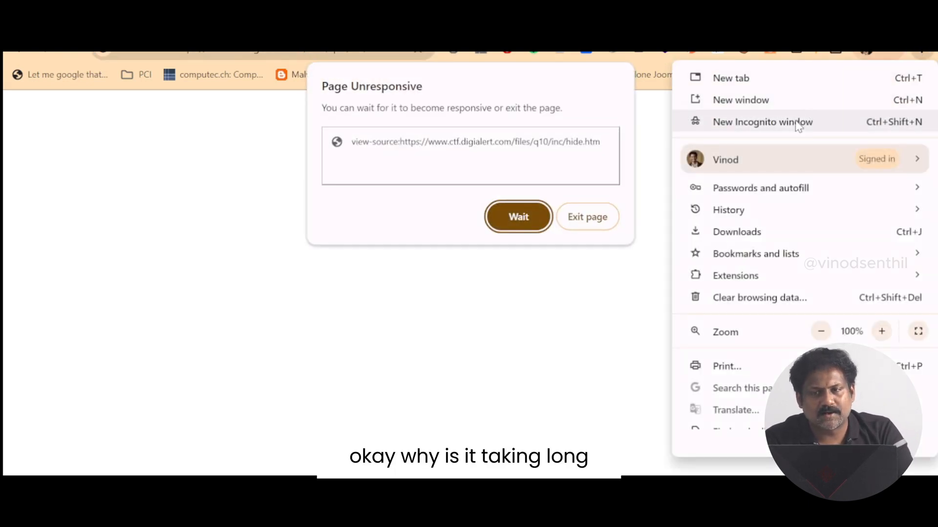
click(762, 122)
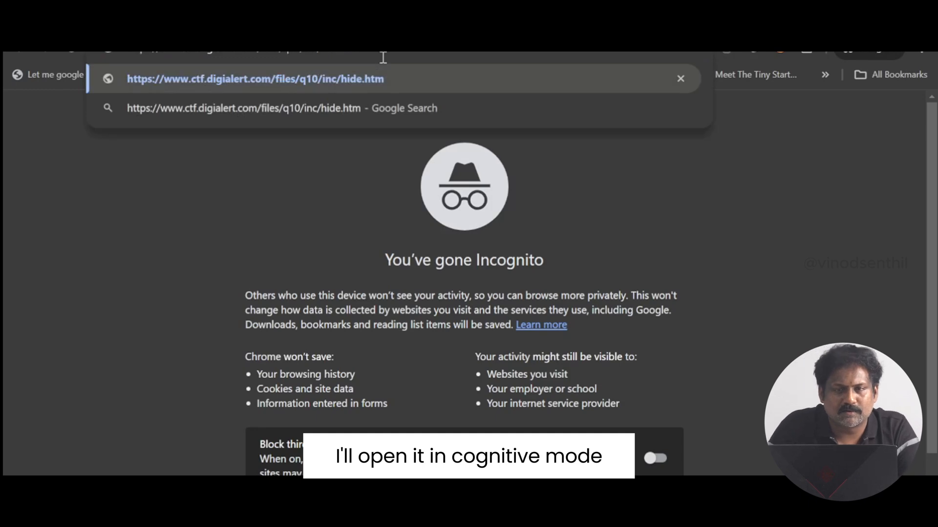
text(vview)
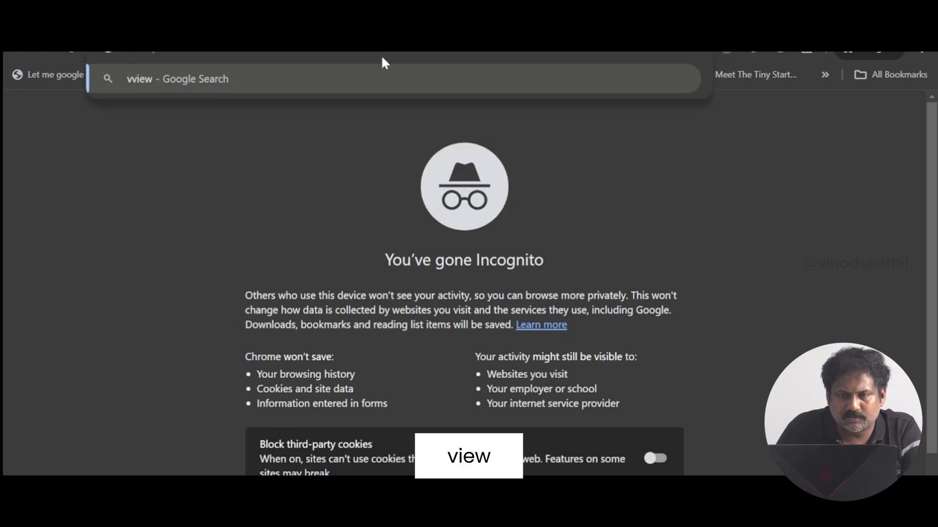
text(view-so)
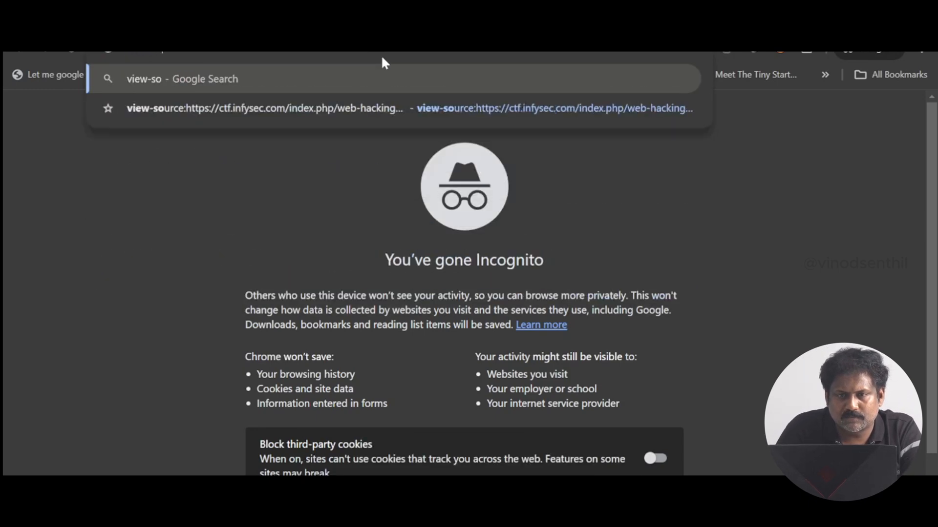
text(view-source:https://www.ctf.digialert.com/files/q10/inc/hide.htm)
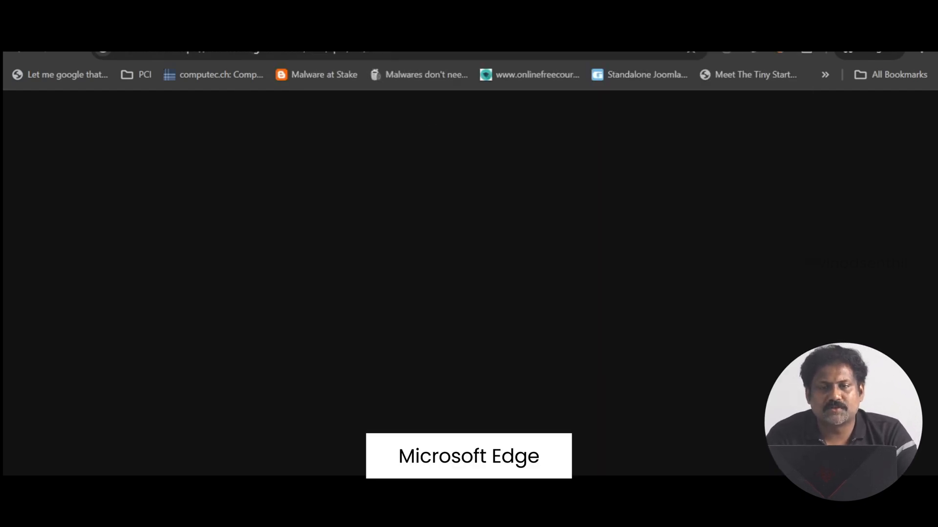
Step: Launch a Microsoft Edge window and start entering the hide.htm view-source address
click(469, 456)
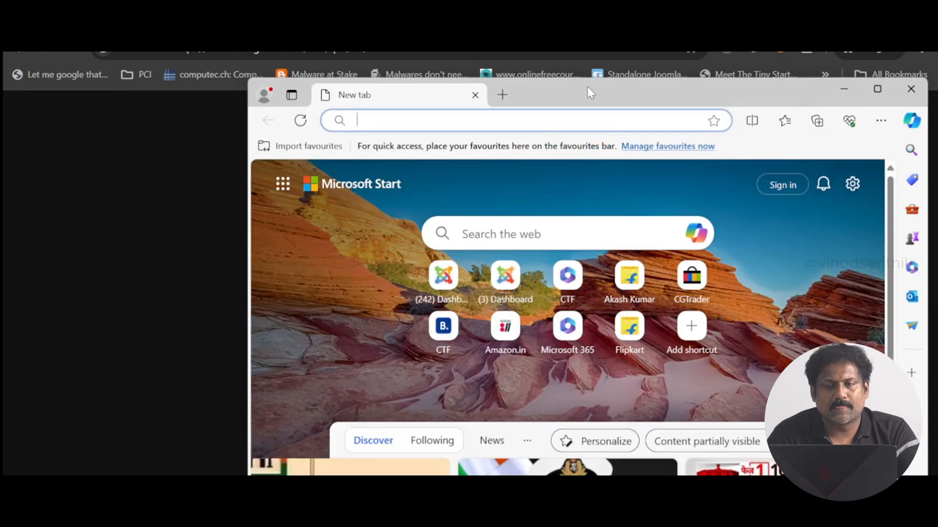
text(view-source:https://www.ctf.digialert.com/files/q10/inc/hide.htm)
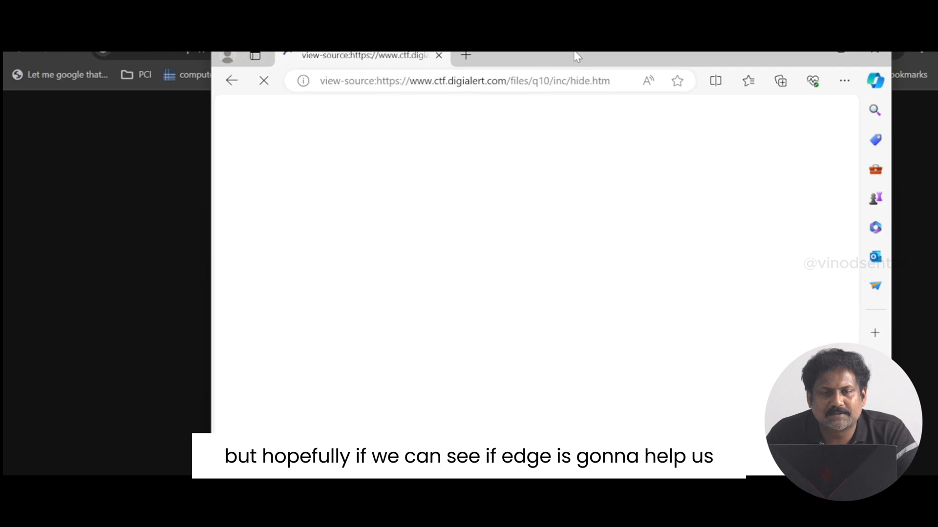
click(264, 81)
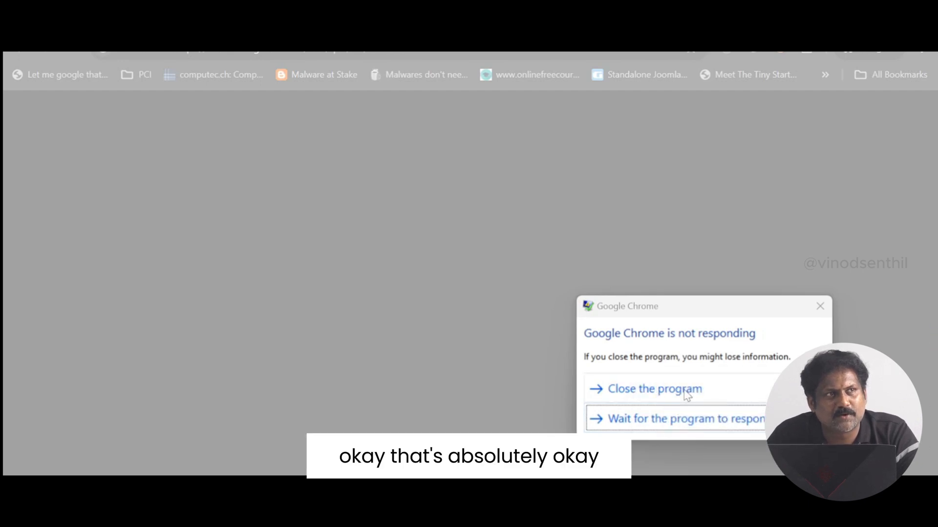
click(653, 389)
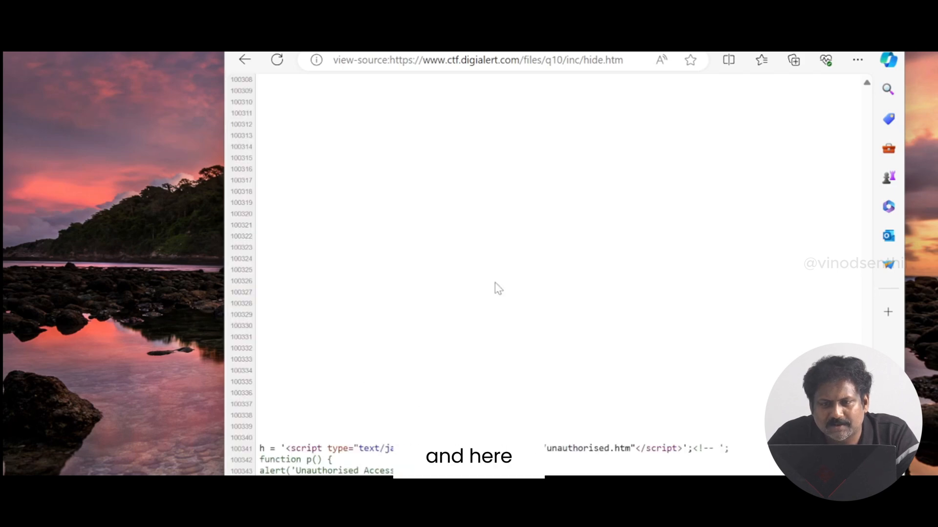
Step: Scroll to the end of the hide.htm source to show the line 100341 script
scroll(down, 3)
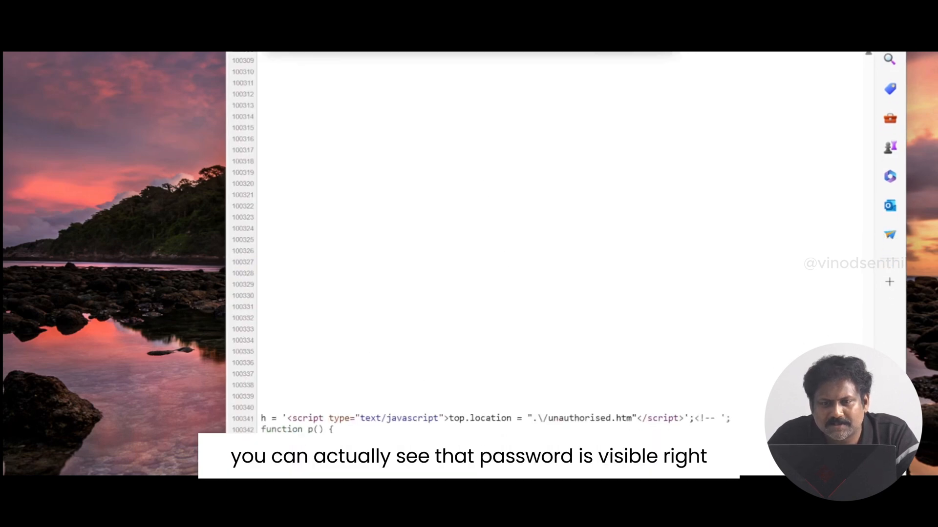